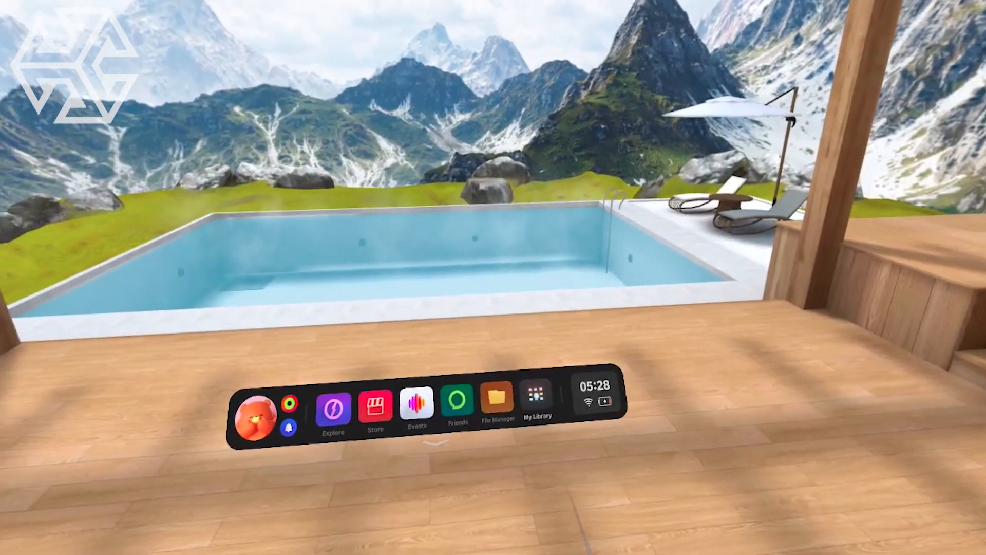
- Launch Pico Browser from the home dock
click(538, 406)
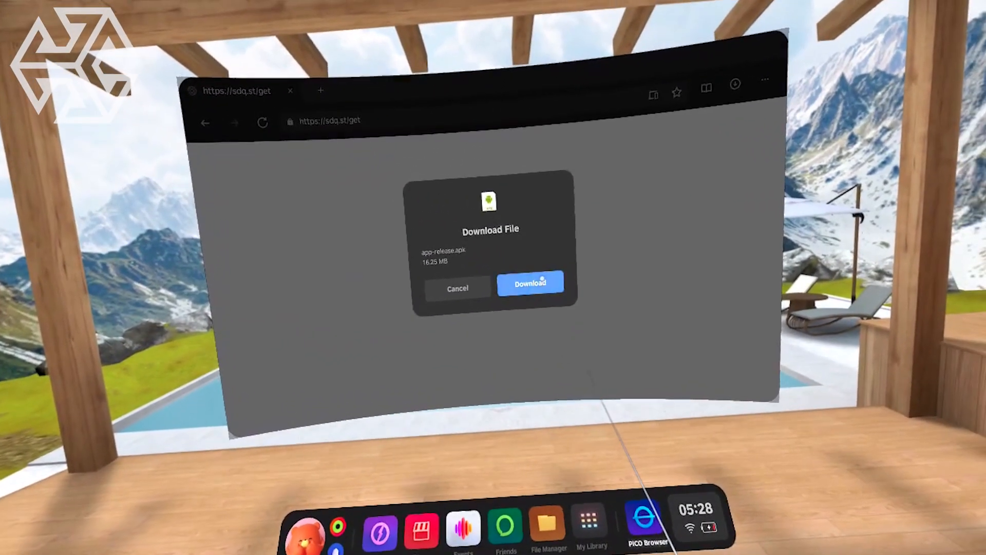
- Download app-release.apk from sdq.st/get and open the downloads list
click(530, 283)
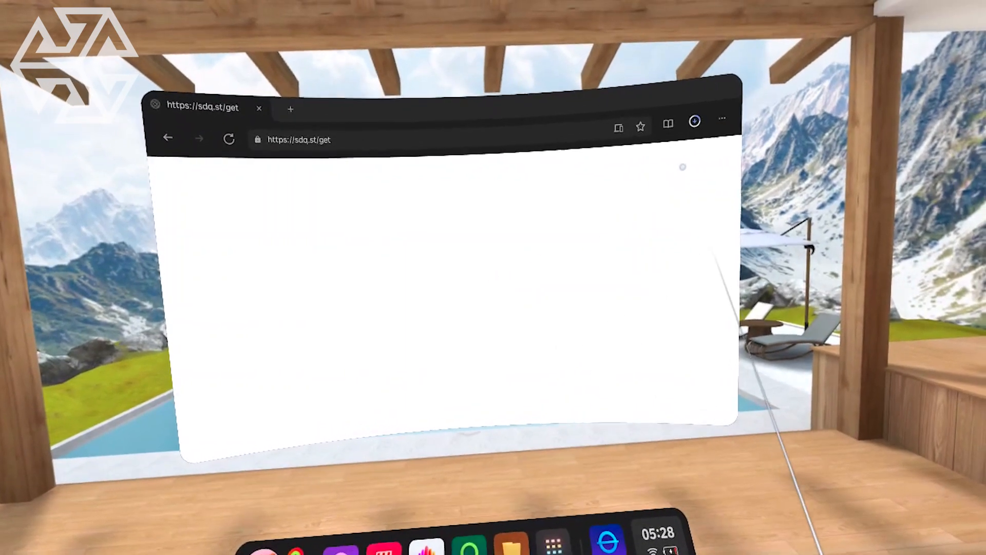
click(695, 121)
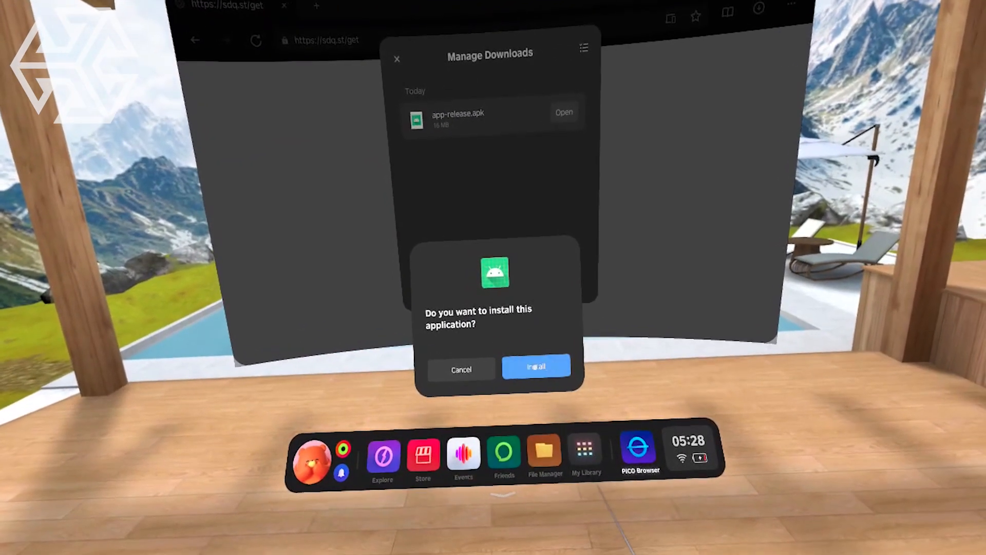
- Confirm installation of the SideQuest app from app-release.apk
click(536, 366)
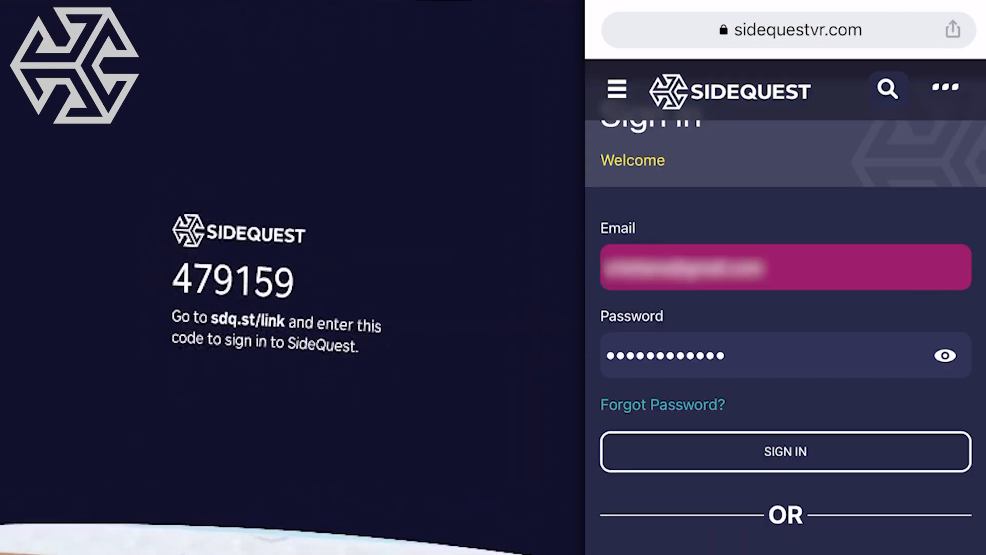
click(785, 452)
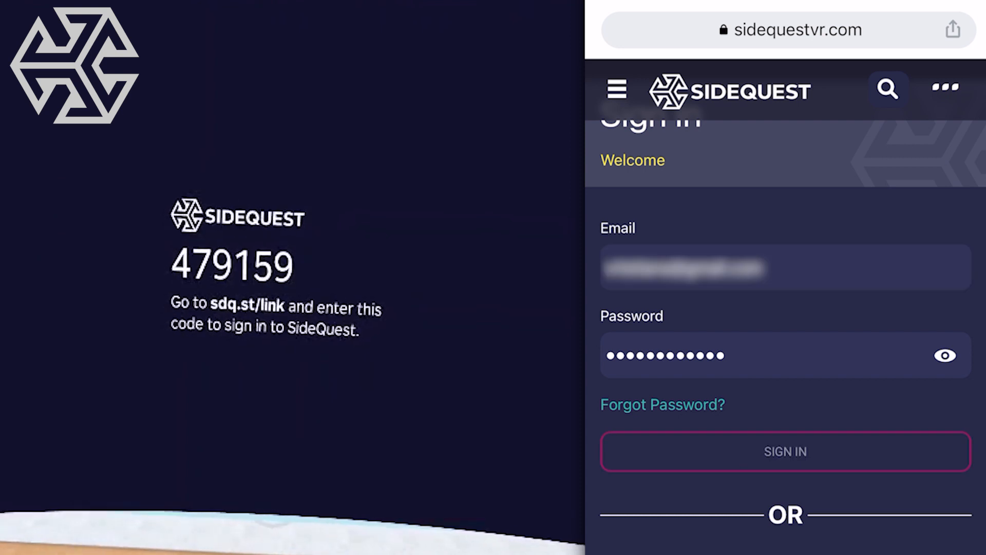
click(785, 451)
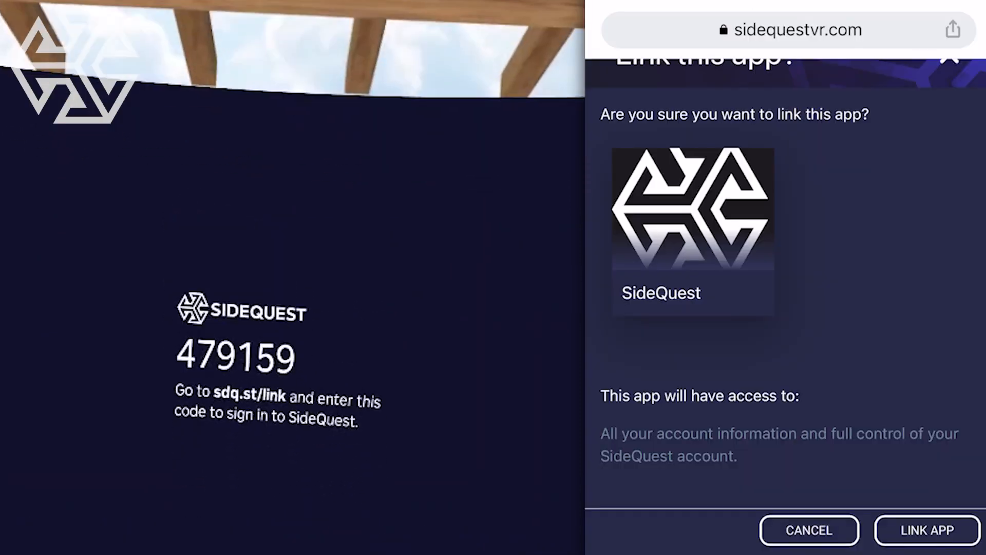
click(925, 529)
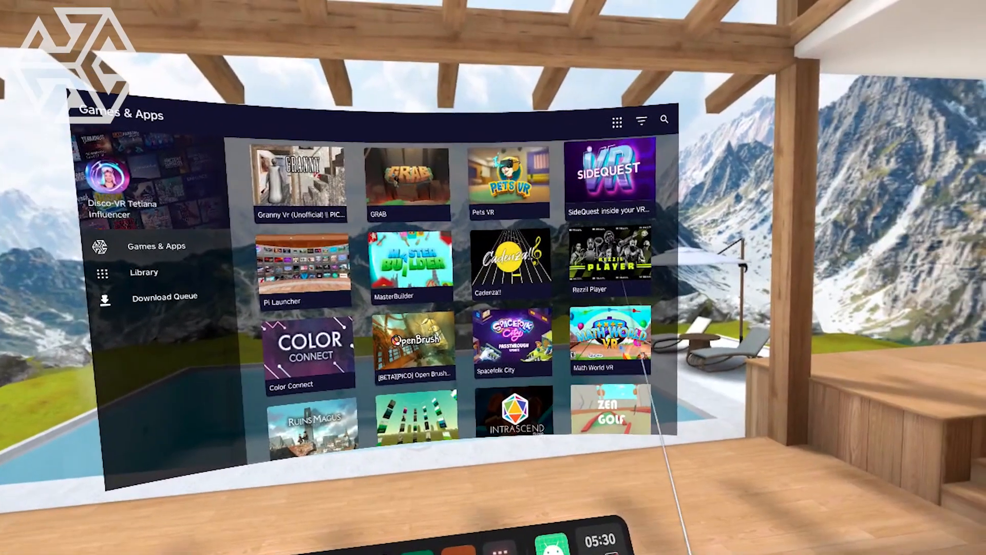
- Browse the Games & Apps grid and open the Prehistoric Domain store page
click(641, 120)
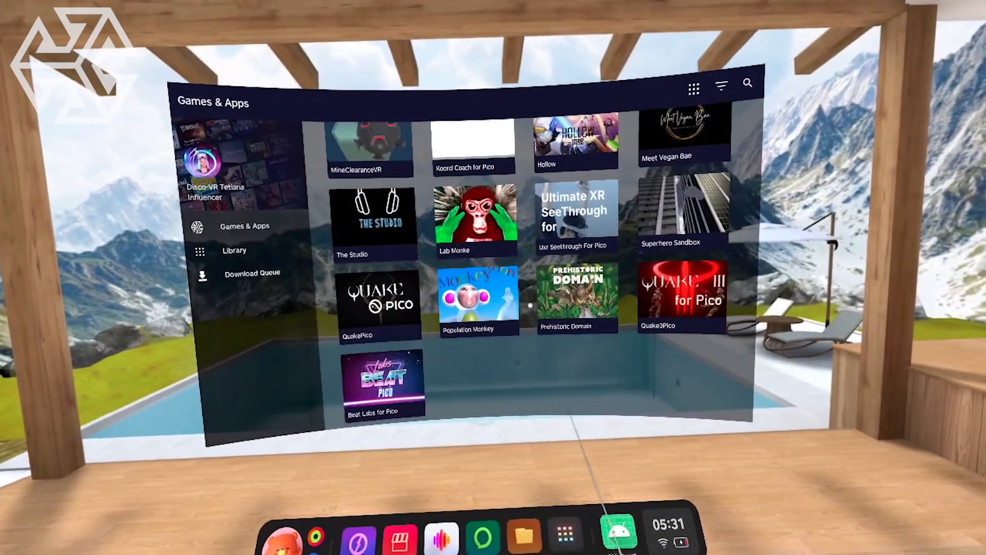
click(574, 295)
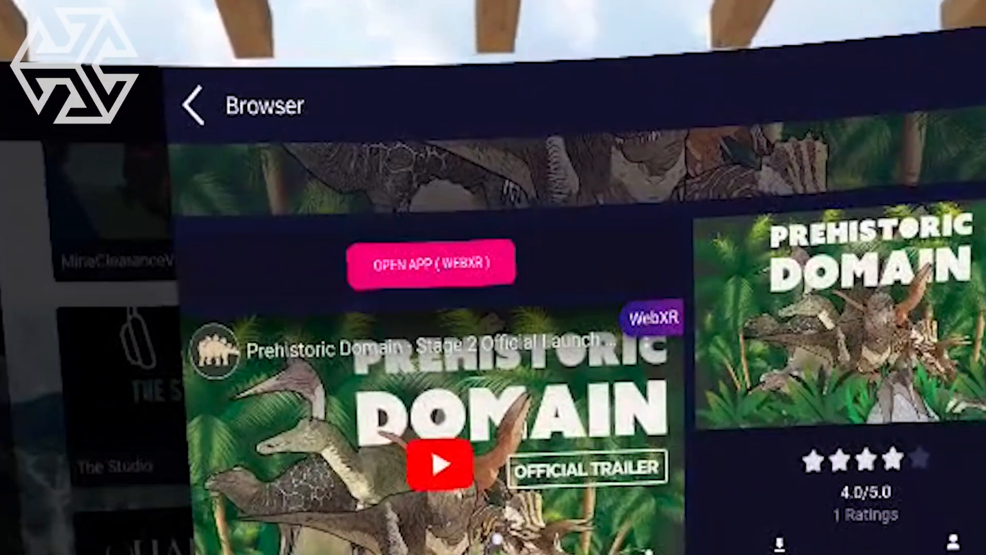
- Go back from Prehistoric Domain to the Games & Apps catalog
click(192, 106)
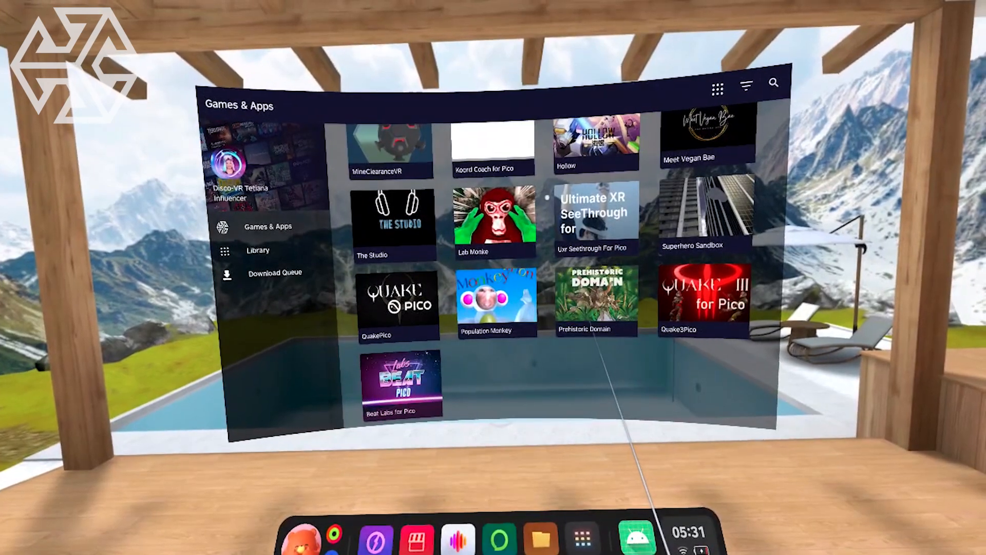